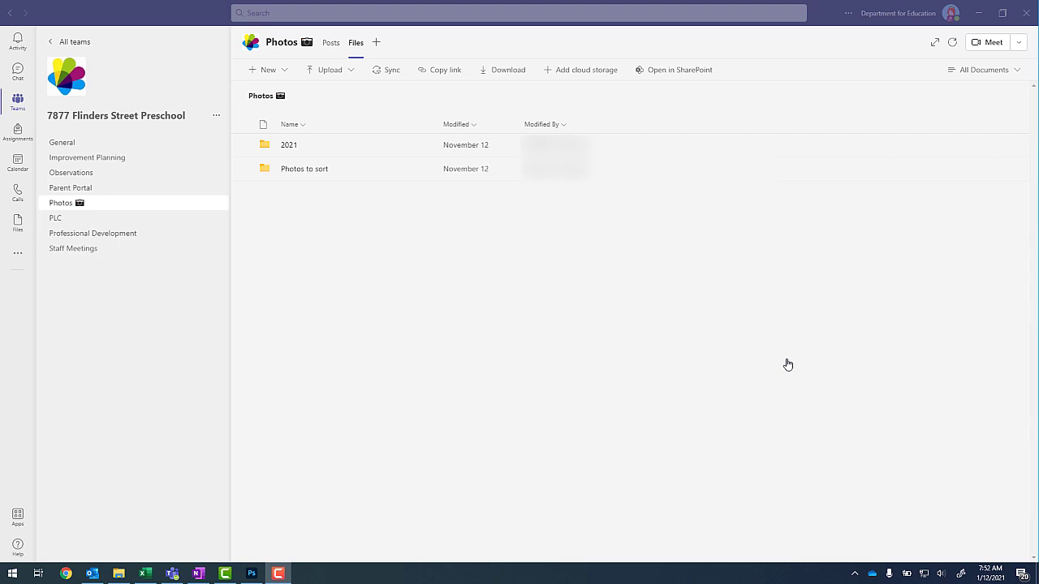
pyautogui.moveTo(68, 121)
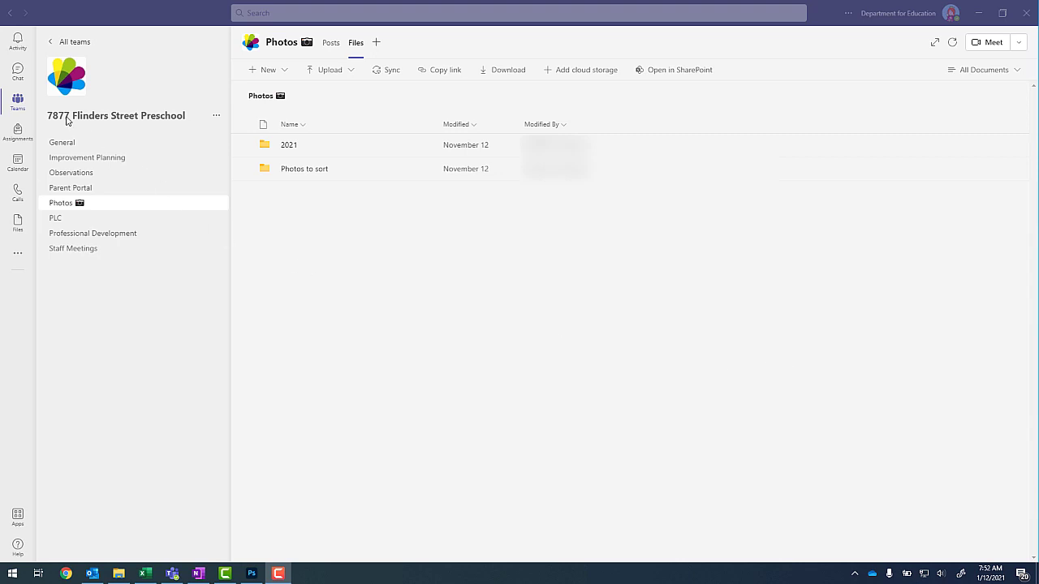
pyautogui.moveTo(119, 124)
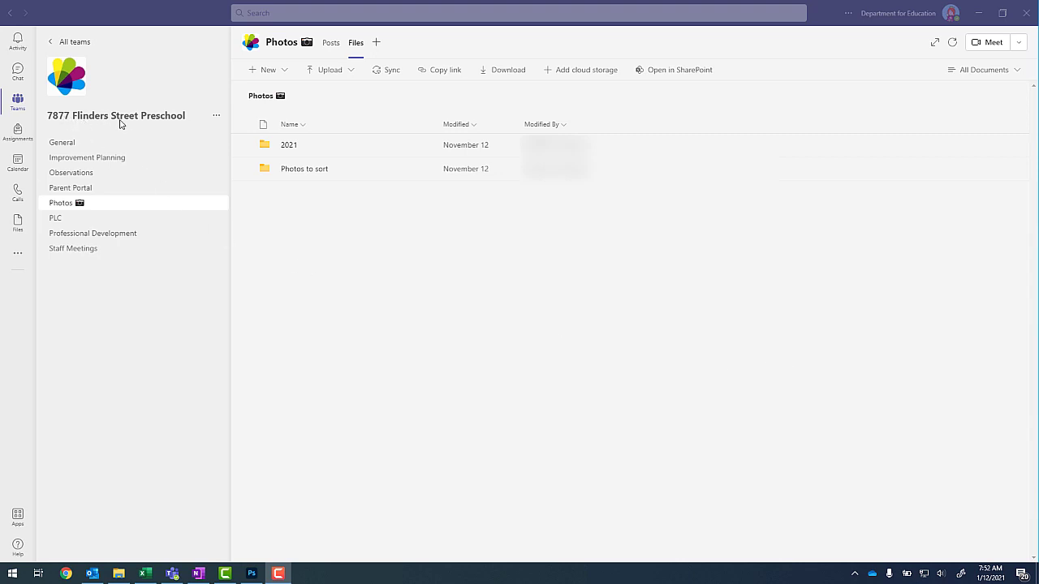
pyautogui.moveTo(301, 206)
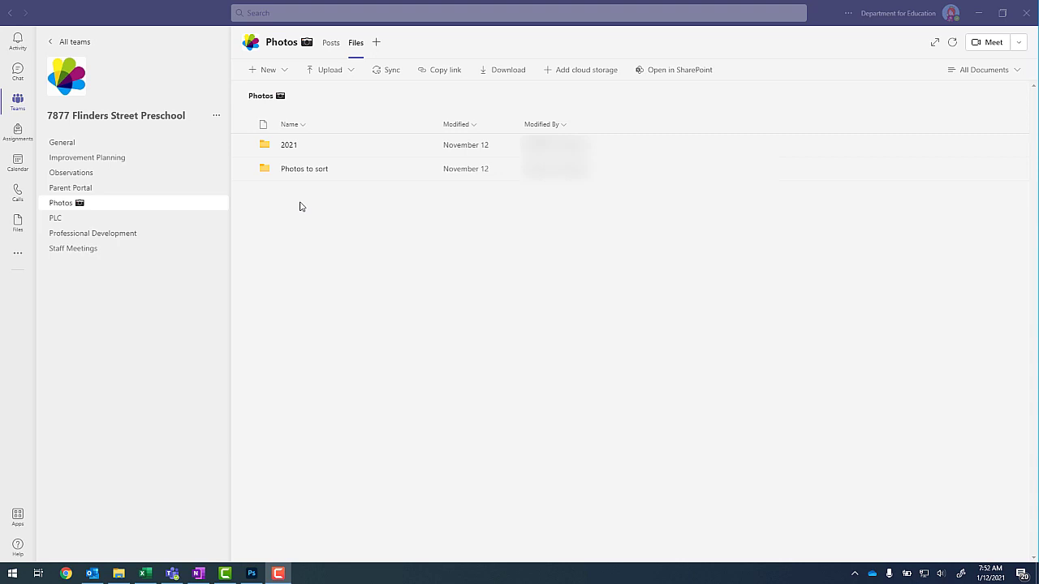
pyautogui.moveTo(301, 148)
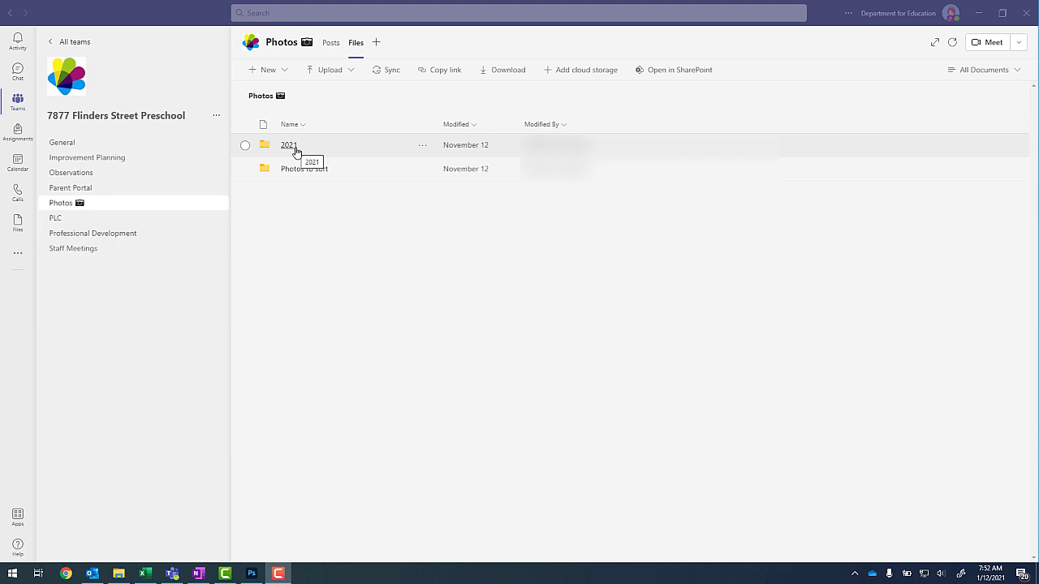
pyautogui.moveTo(57, 139)
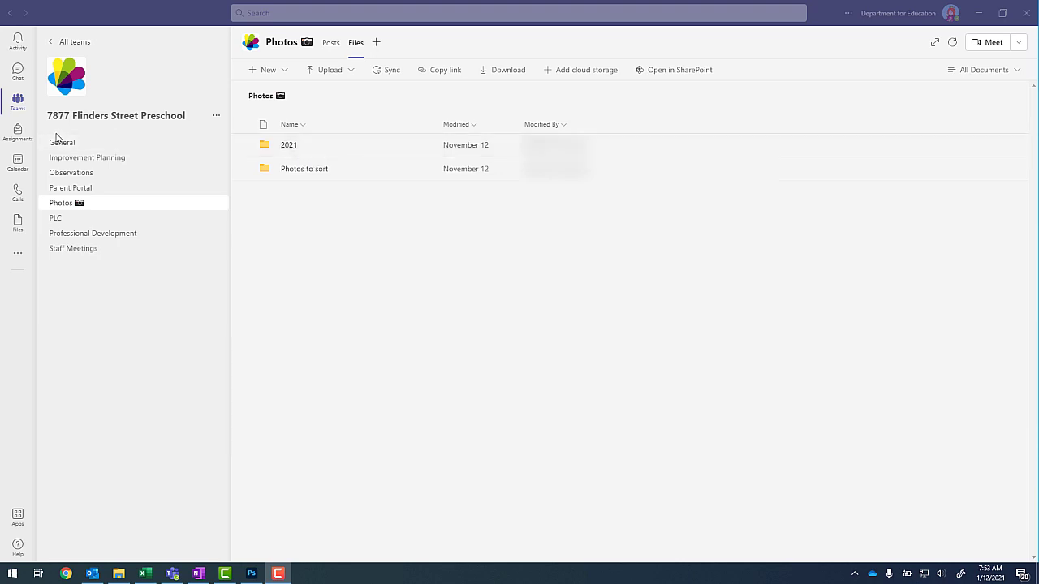
# Step: Sync the Flinders Street Preschool top-level Documents library, reached from General channel files
pyautogui.click(63, 142)
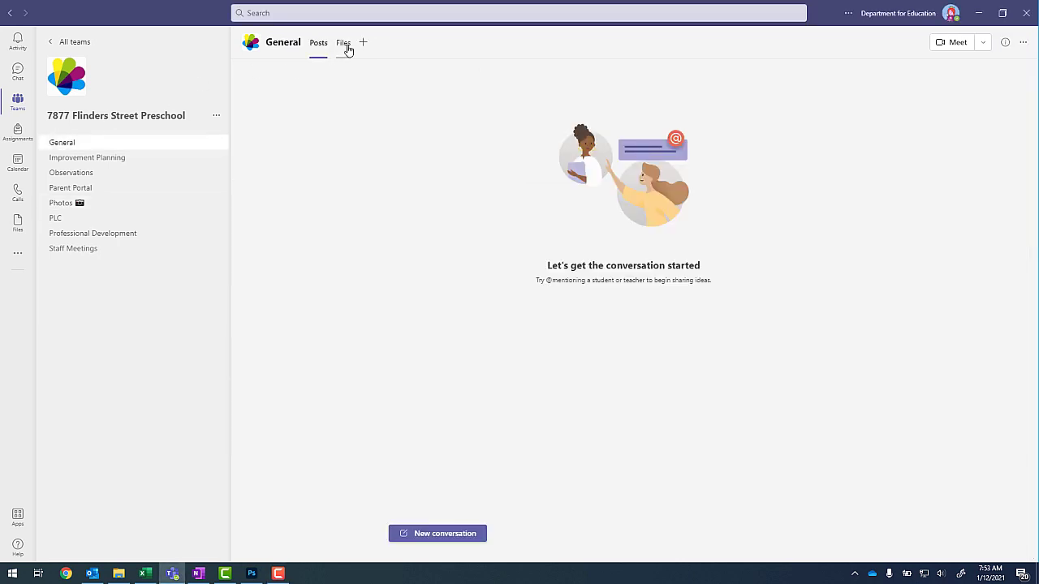
pyautogui.click(343, 42)
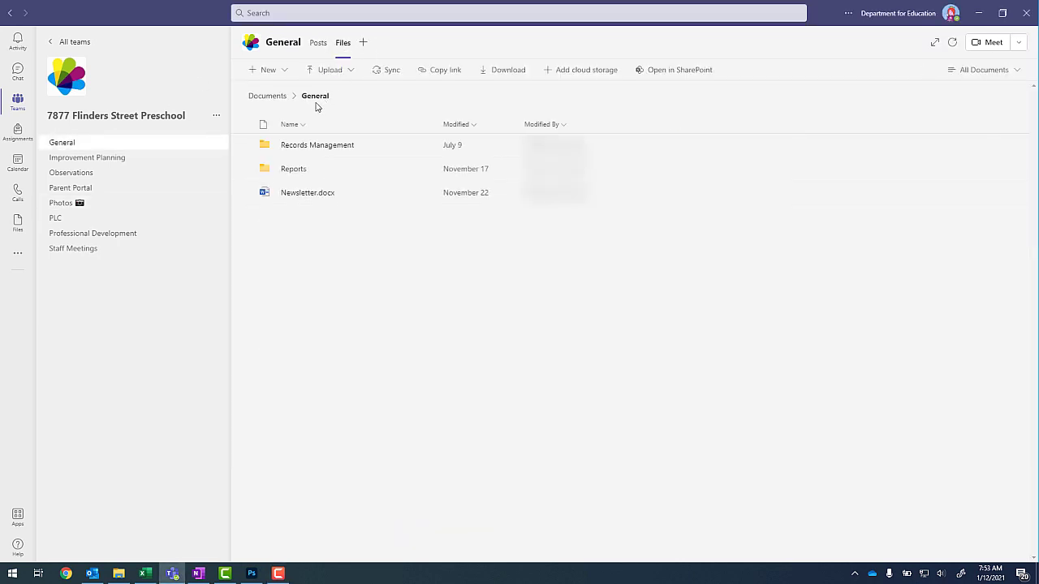
pyautogui.moveTo(267, 99)
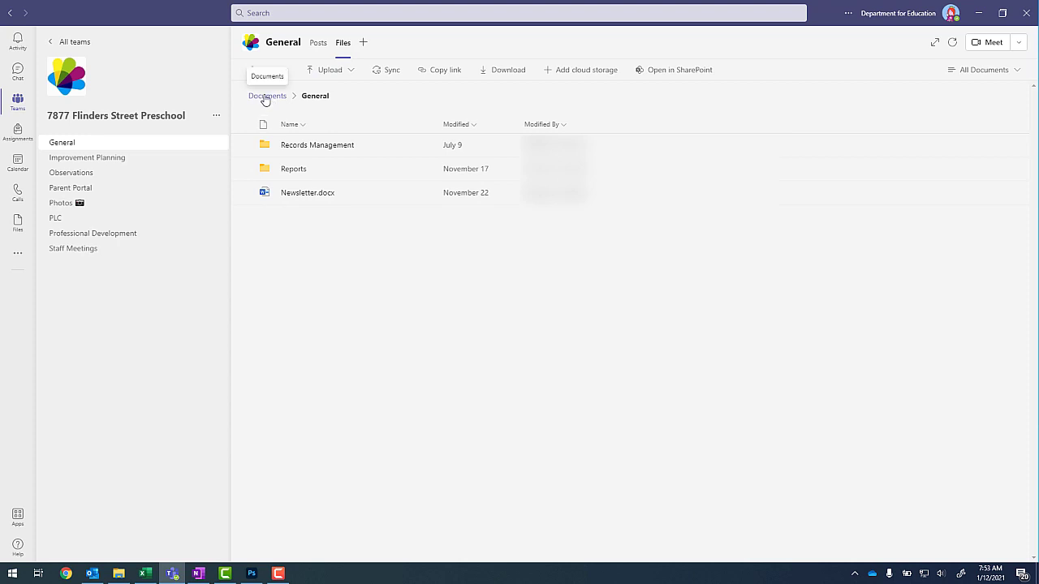
pyautogui.click(267, 96)
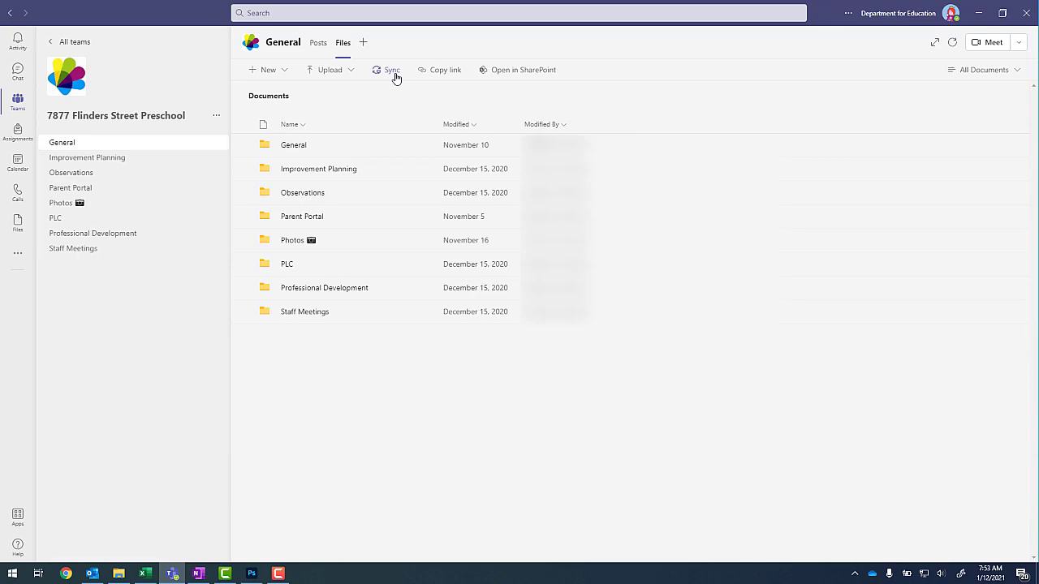
pyautogui.click(389, 70)
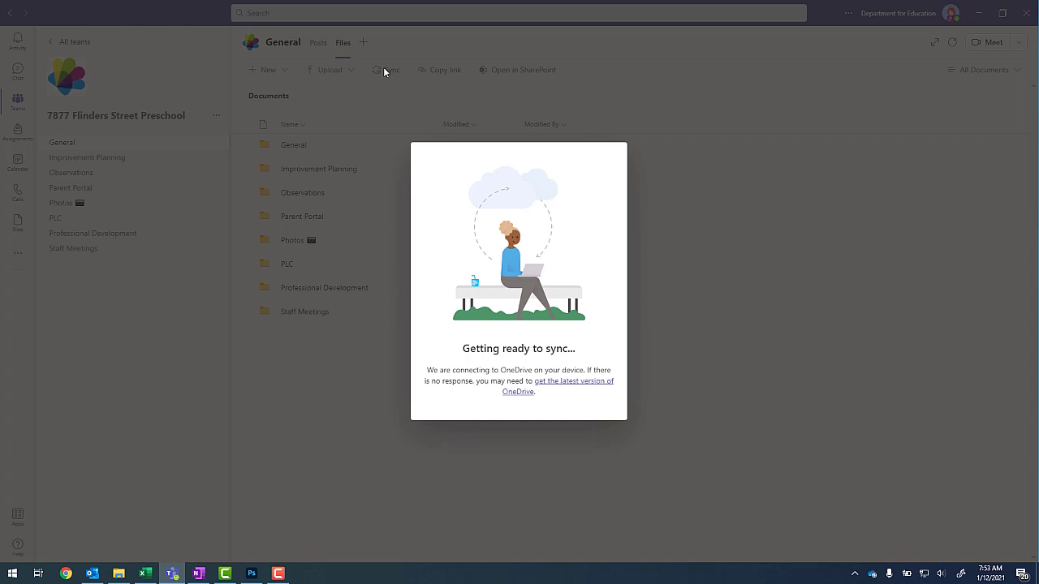
pyautogui.moveTo(386, 95)
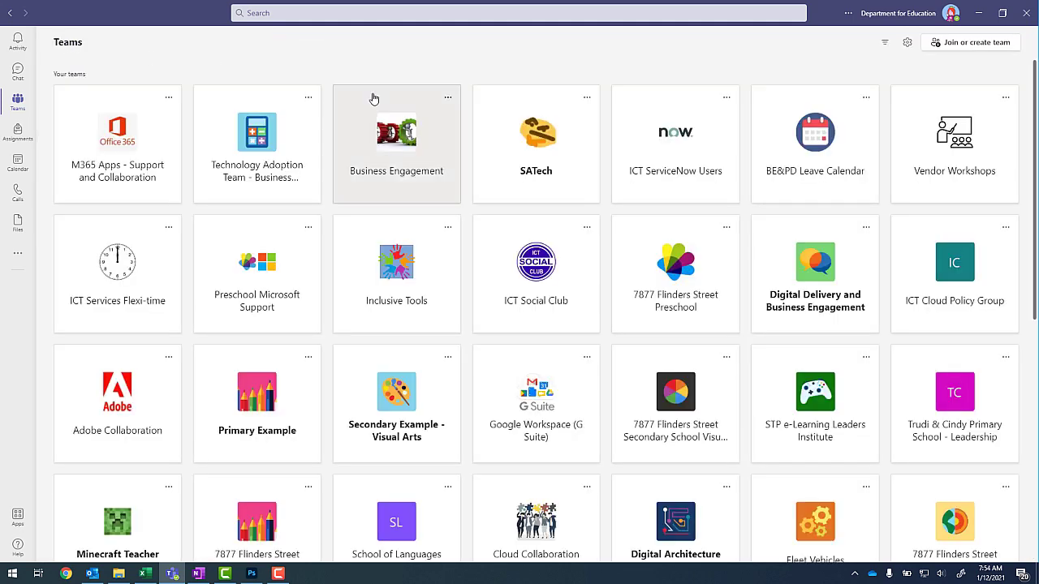
# Step: Sync PUP Demo 2021's top-level Documents library, reached from its General channel files
pyautogui.scroll(-3)
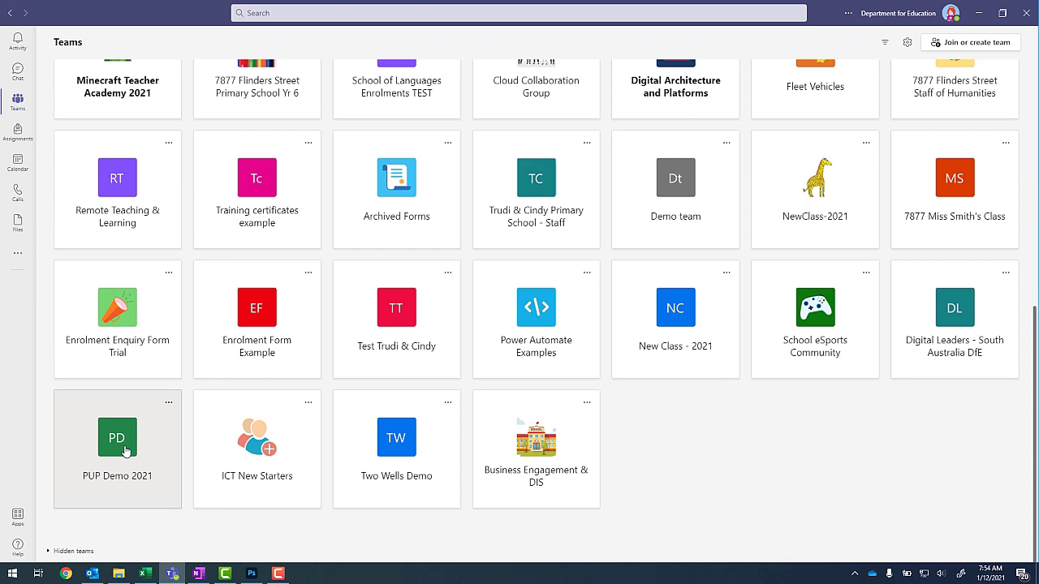
pyautogui.click(117, 438)
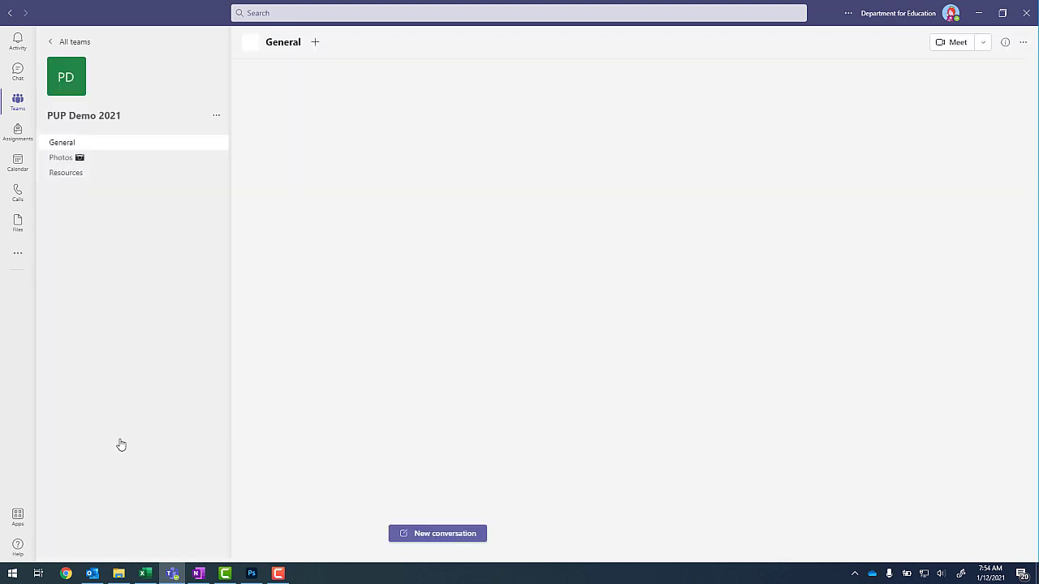
pyautogui.click(62, 142)
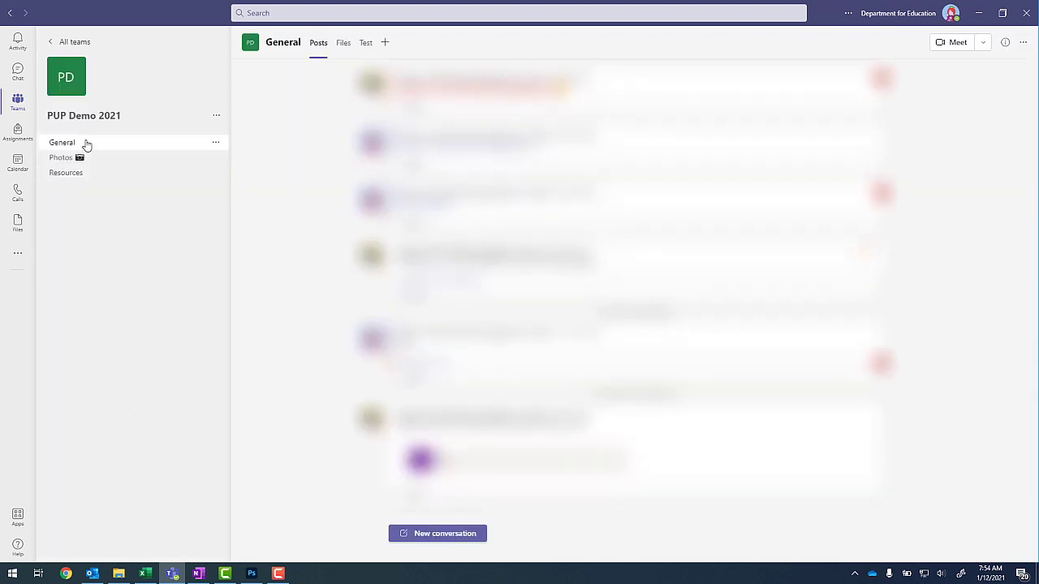
pyautogui.moveTo(343, 42)
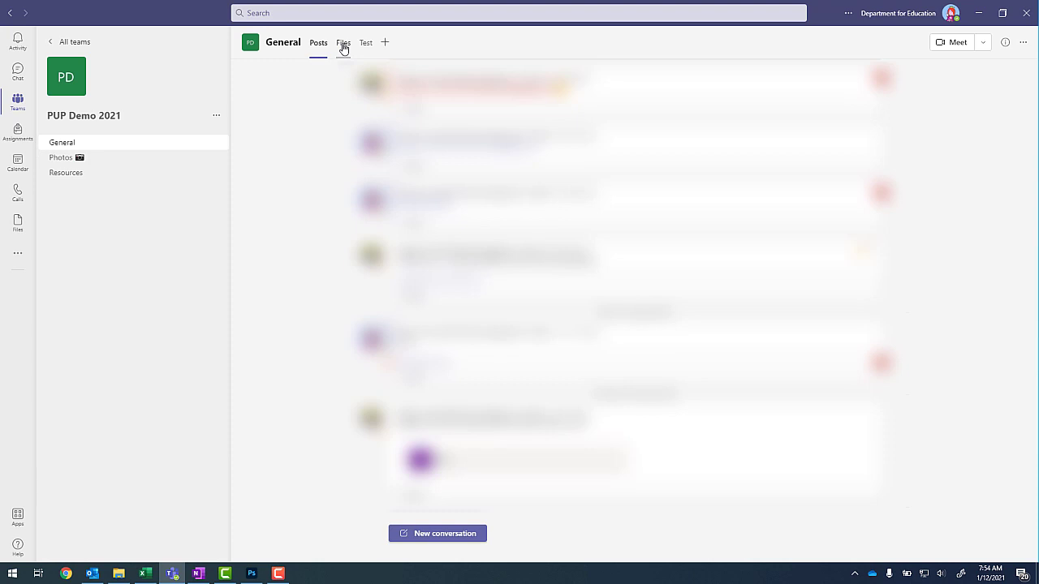
pyautogui.click(343, 42)
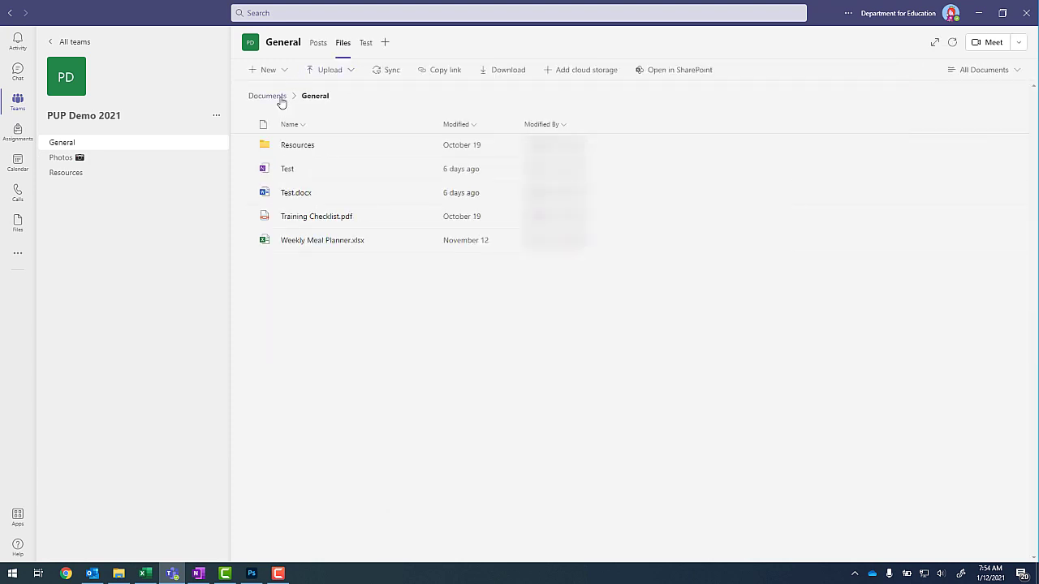
pyautogui.click(267, 96)
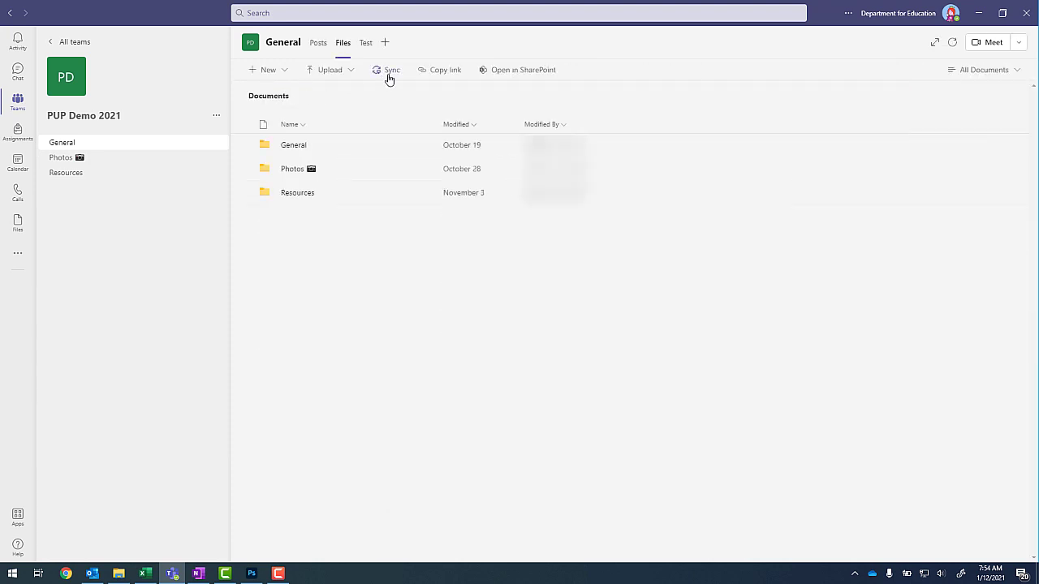
pyautogui.click(390, 70)
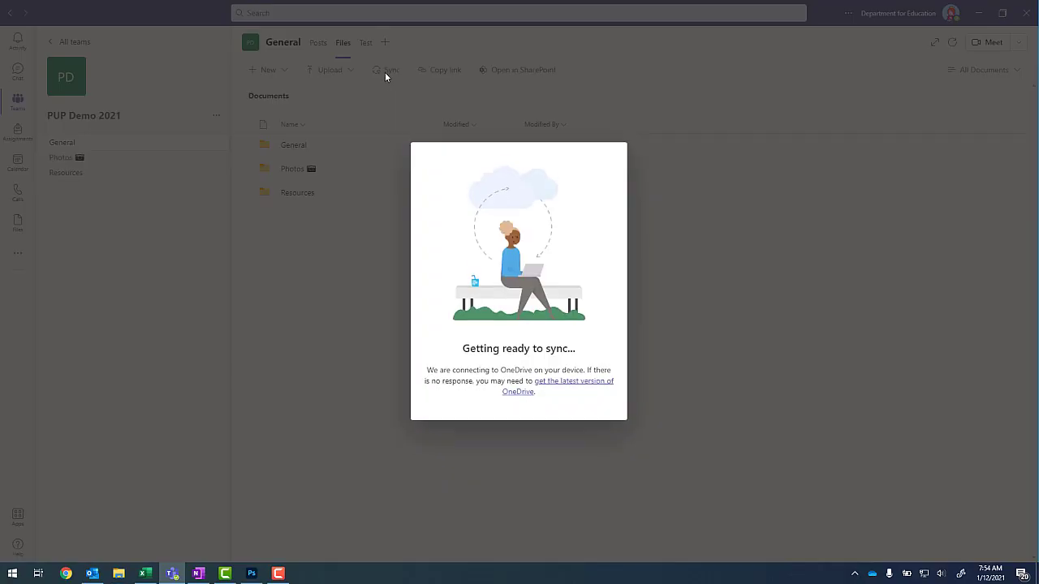
pyautogui.moveTo(347, 130)
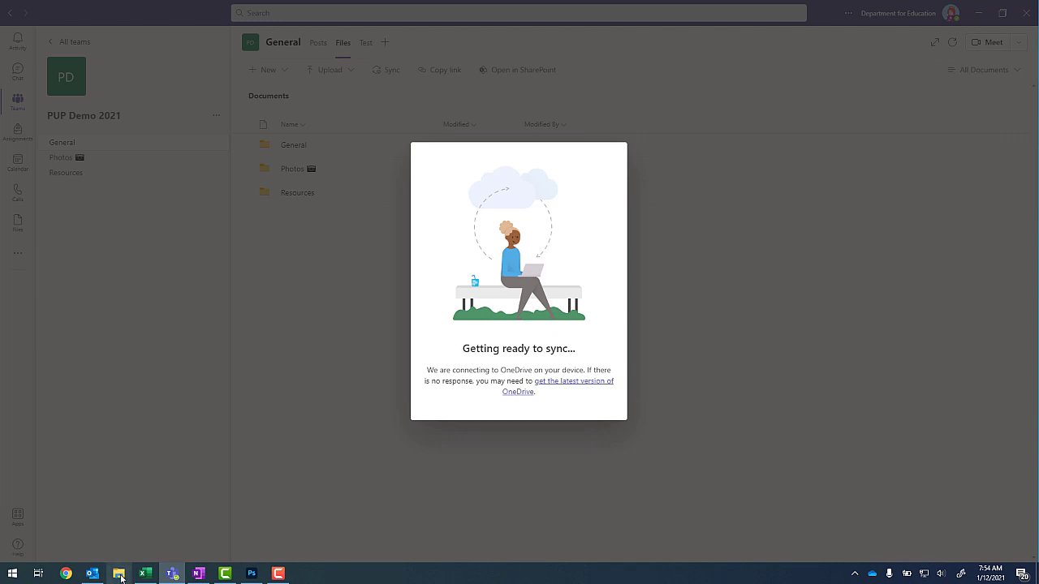
pyautogui.click(119, 573)
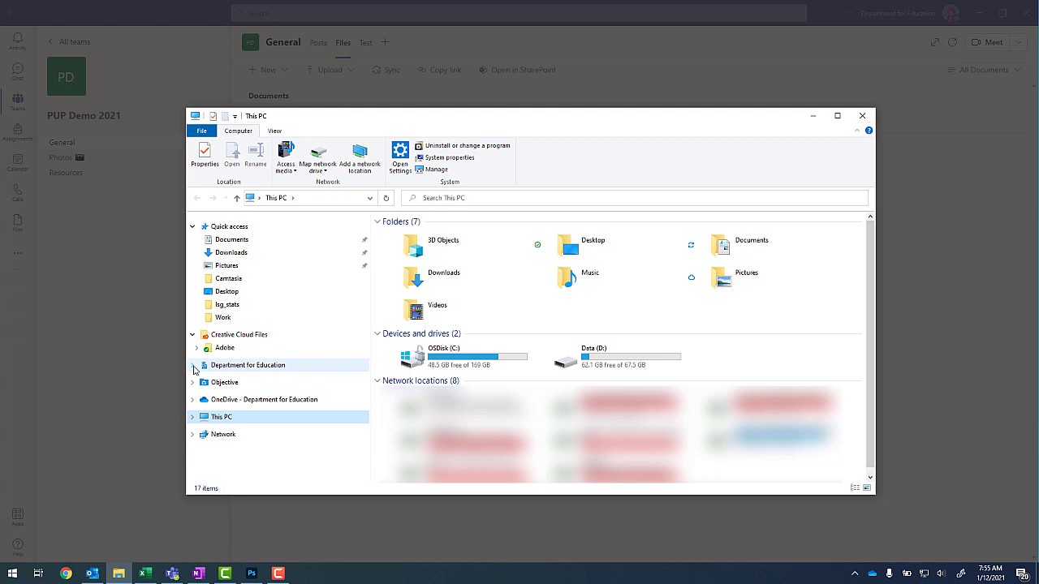
# Step: Copy the 2021 folder from Department for Education > 7877 Flinders Street Preschool - Documents > Photos
pyautogui.click(194, 365)
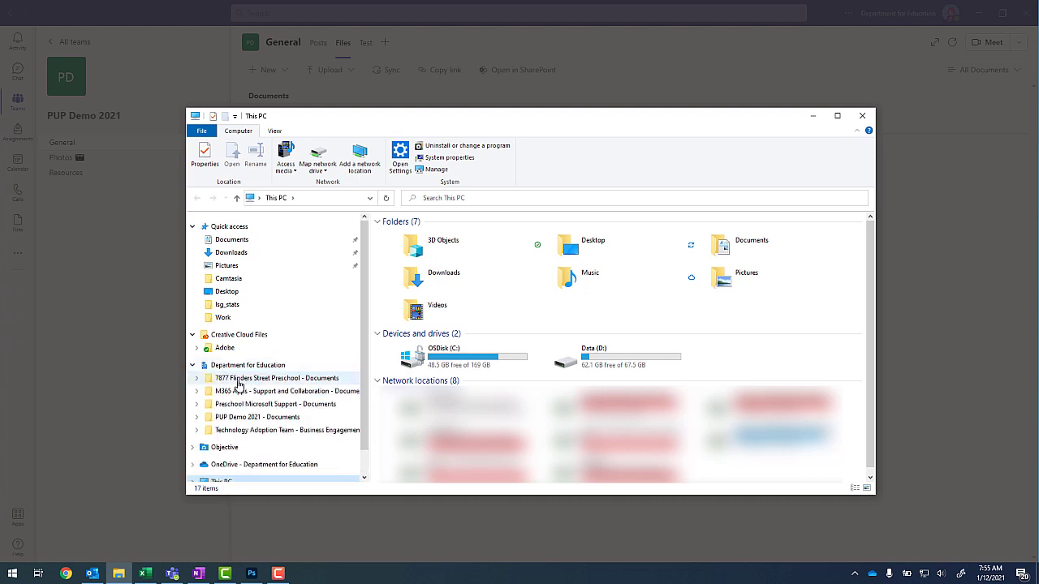
pyautogui.click(276, 430)
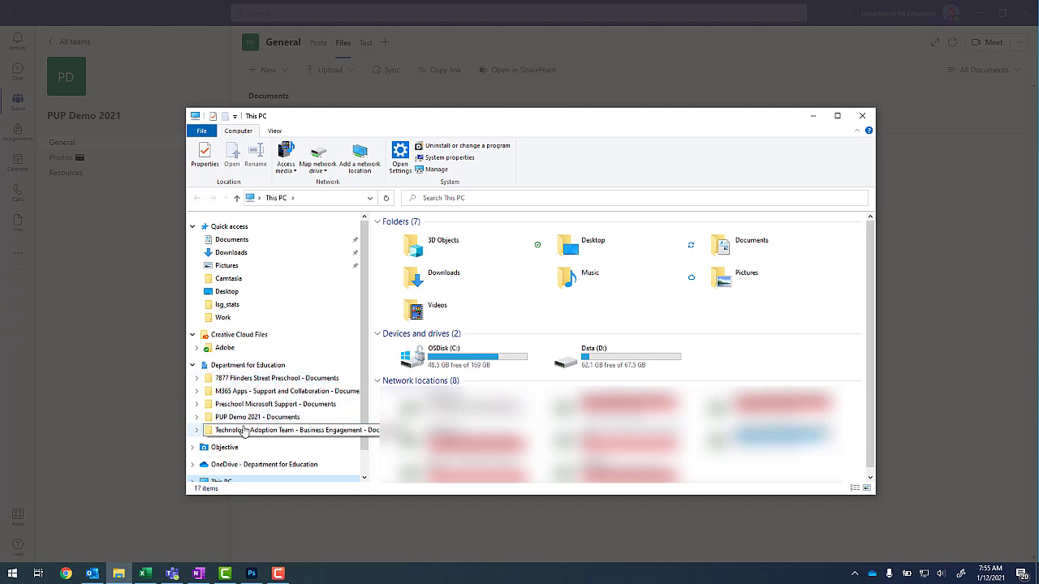
pyautogui.click(257, 417)
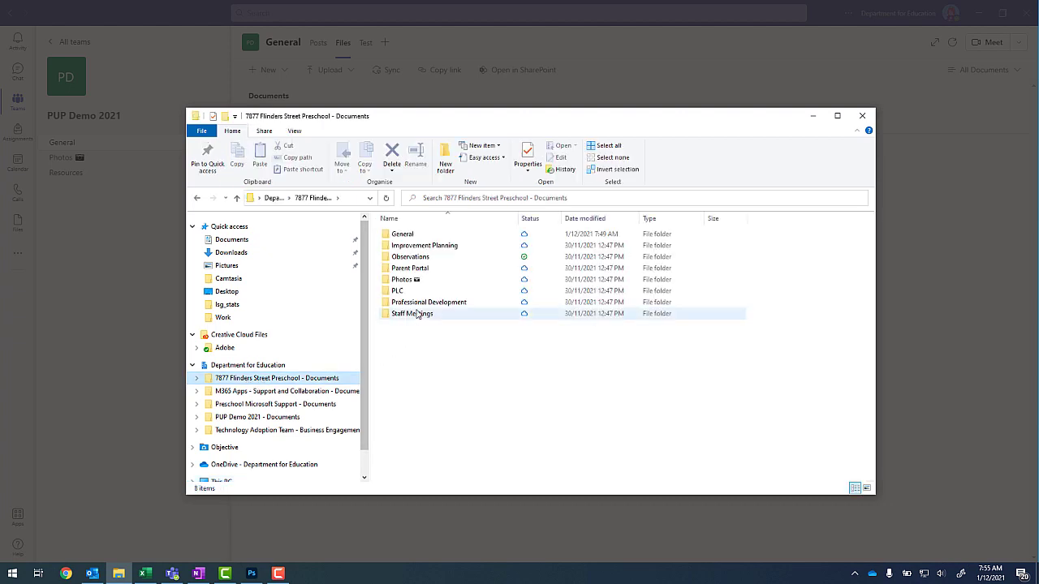
pyautogui.click(402, 279)
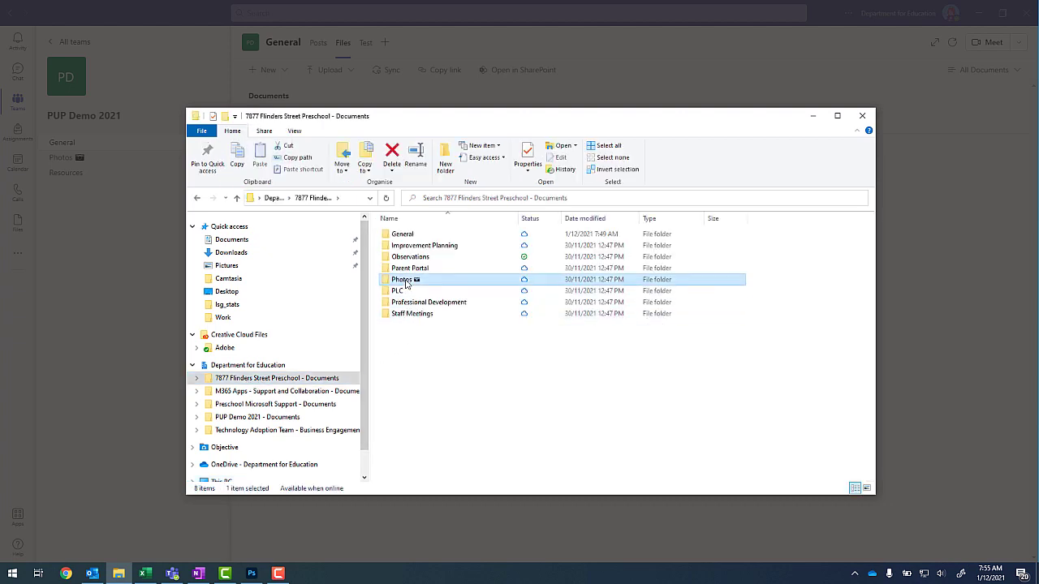
pyautogui.doubleClick(400, 280)
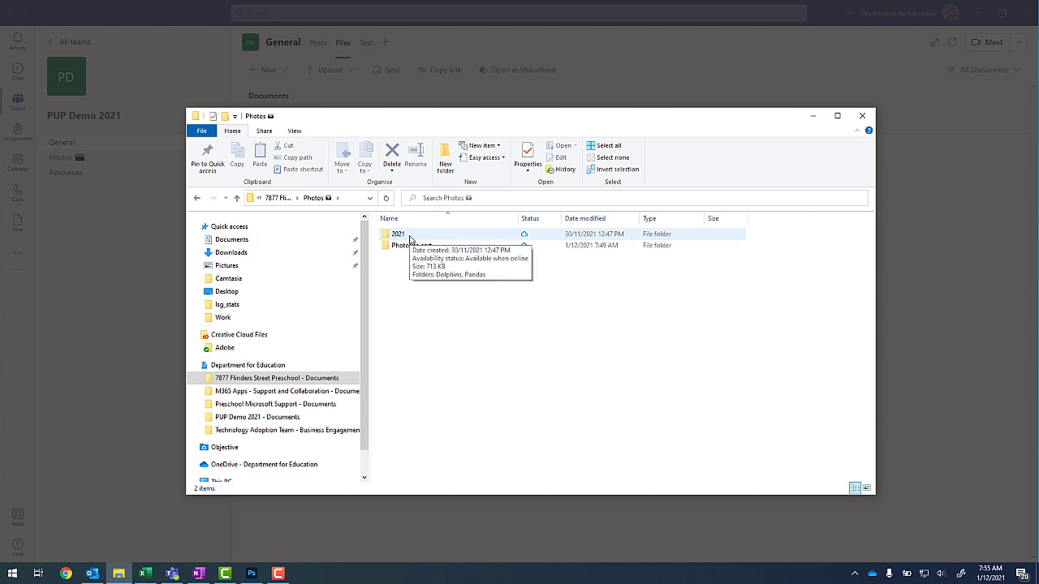
pyautogui.click(401, 233)
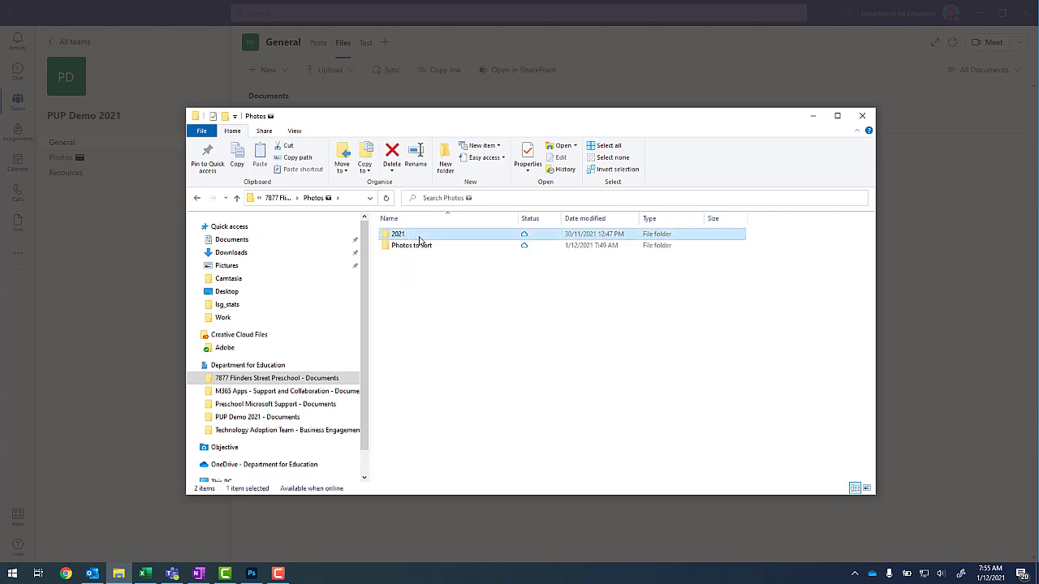
pyautogui.rightClick(396, 234)
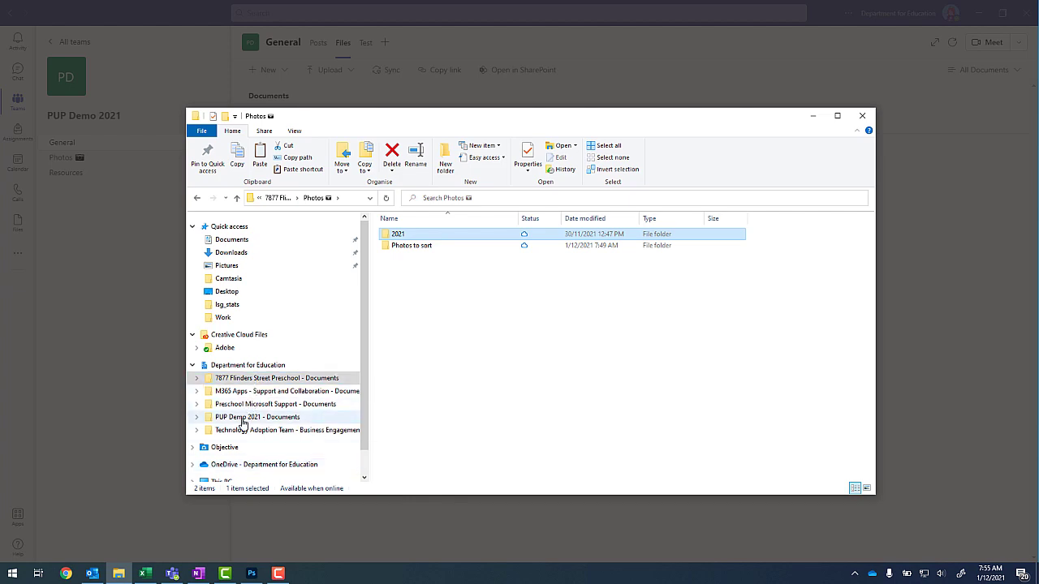
pyautogui.moveTo(251, 421)
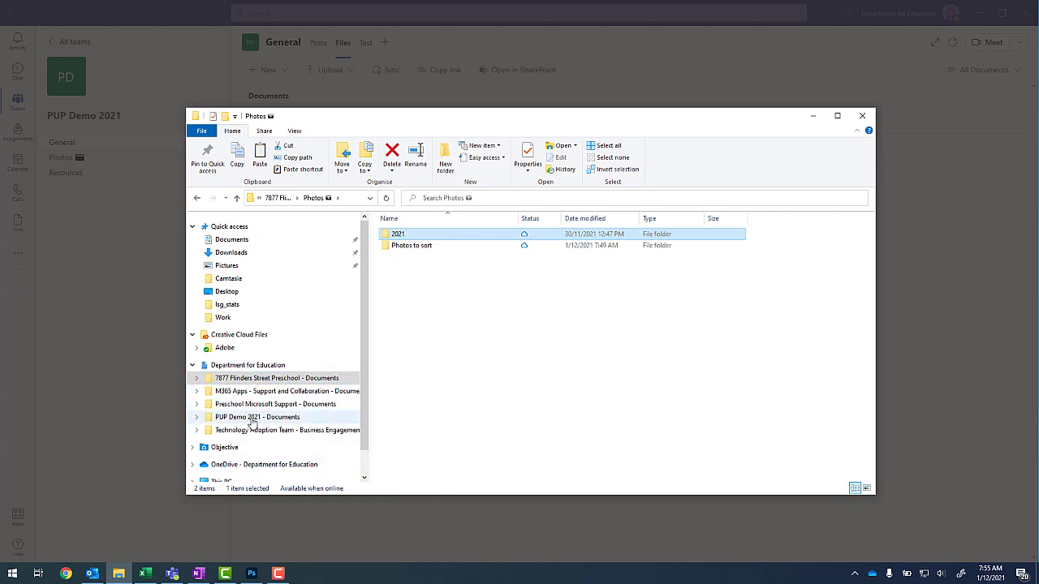
# Step: Paste the copied 2021 folder into PUP Demo 2021 - Documents > Photos
pyautogui.click(256, 416)
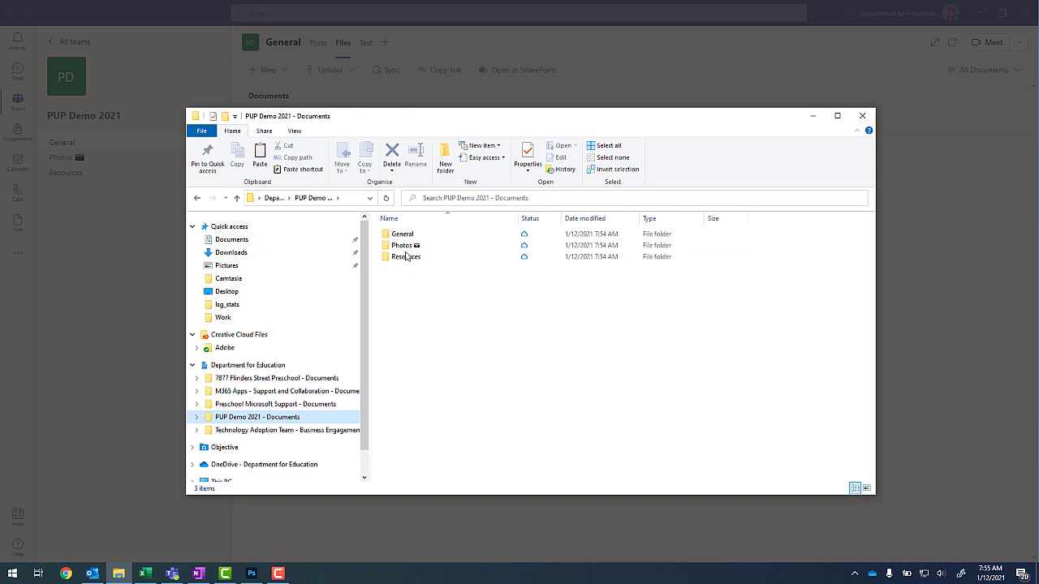
pyautogui.doubleClick(400, 245)
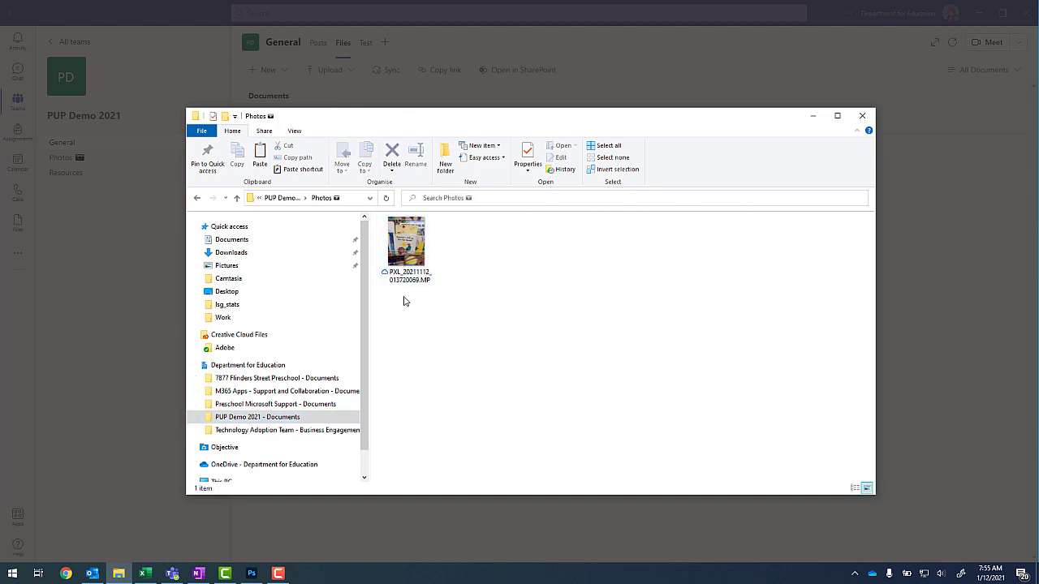
pyautogui.rightClick(406, 302)
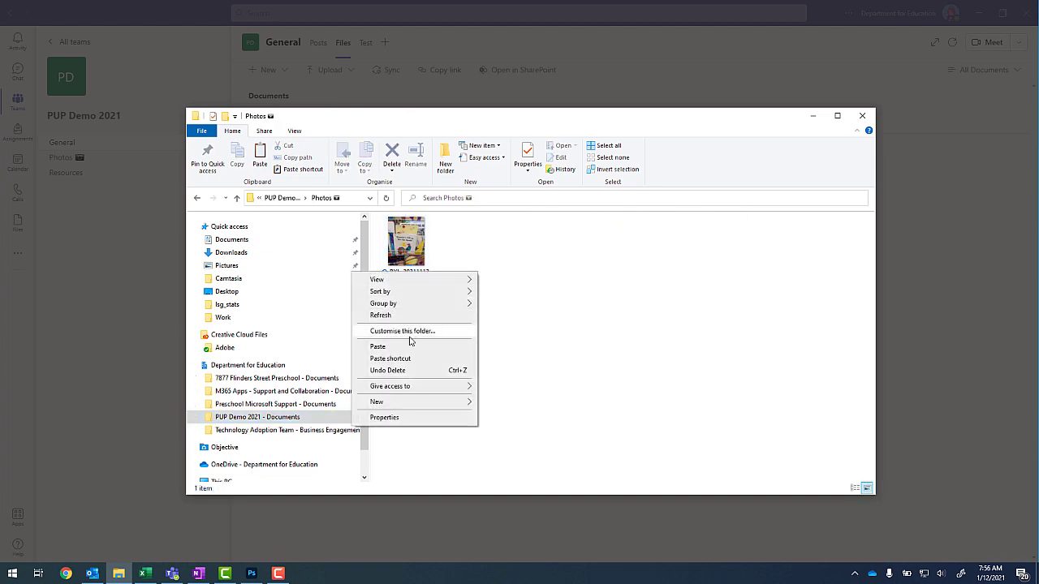
pyautogui.click(377, 346)
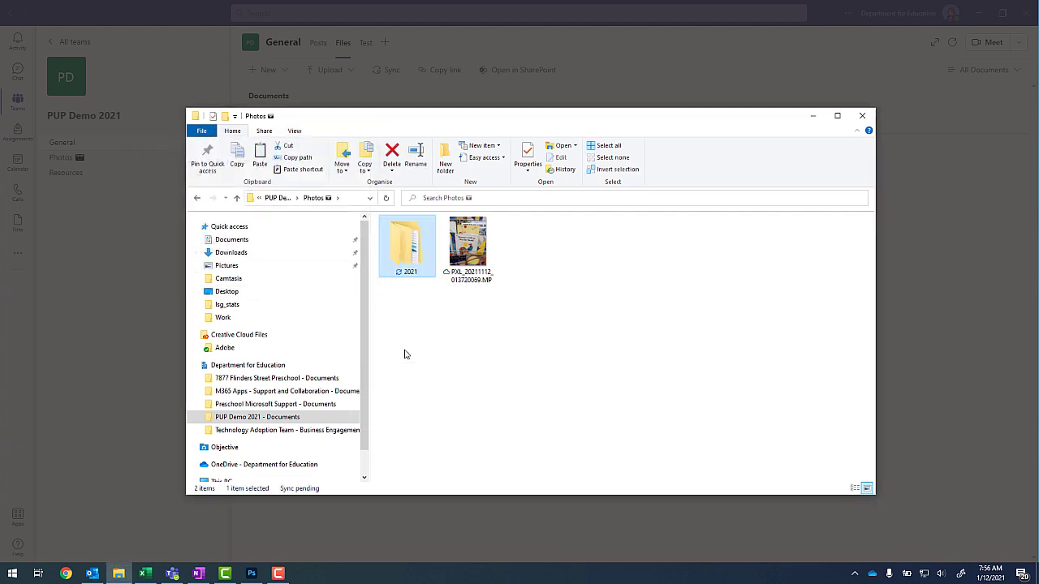
pyautogui.moveTo(409, 308)
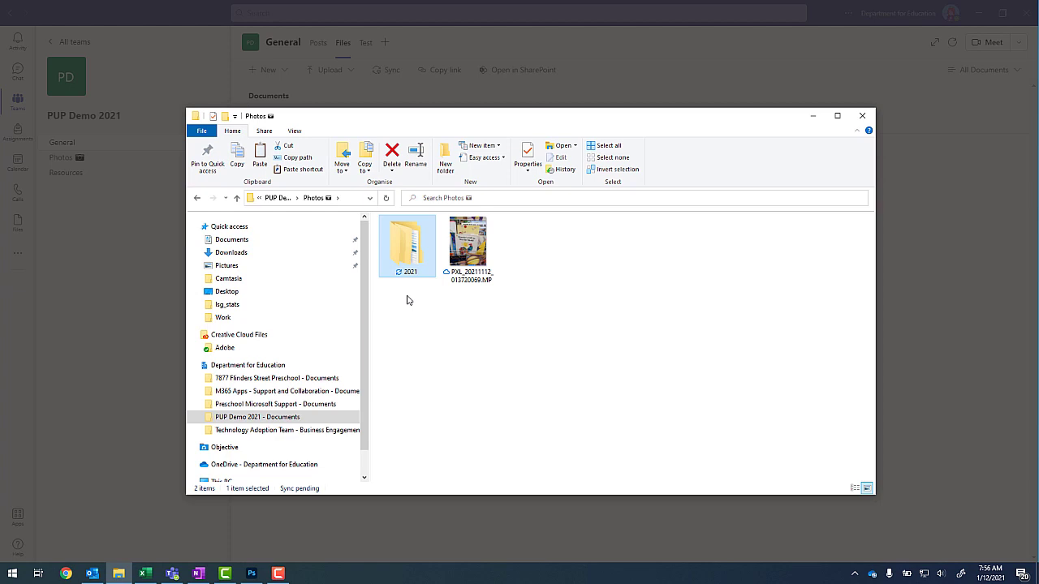
pyautogui.click(257, 416)
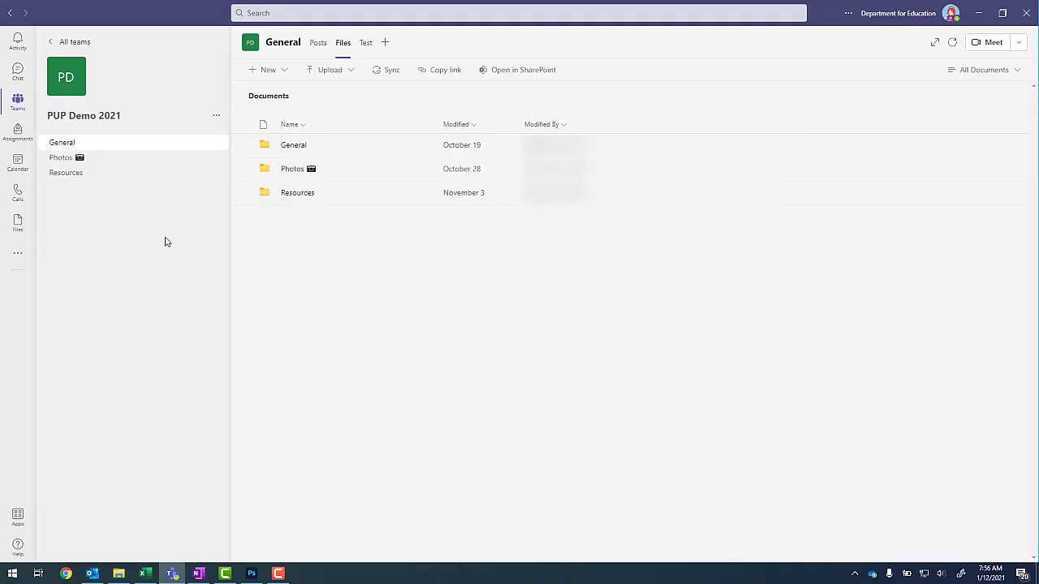
pyautogui.moveTo(56, 131)
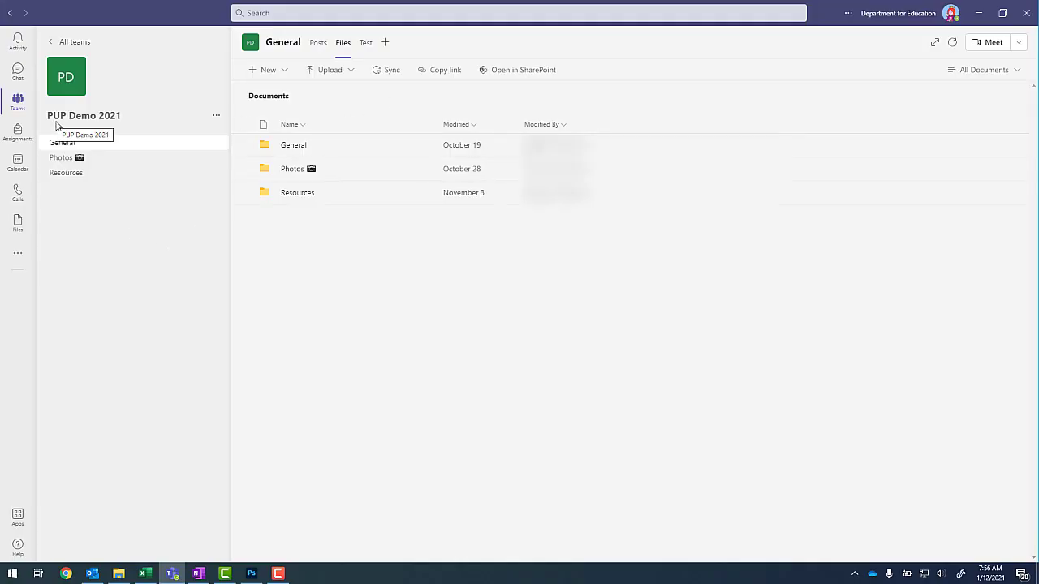
pyautogui.moveTo(104, 136)
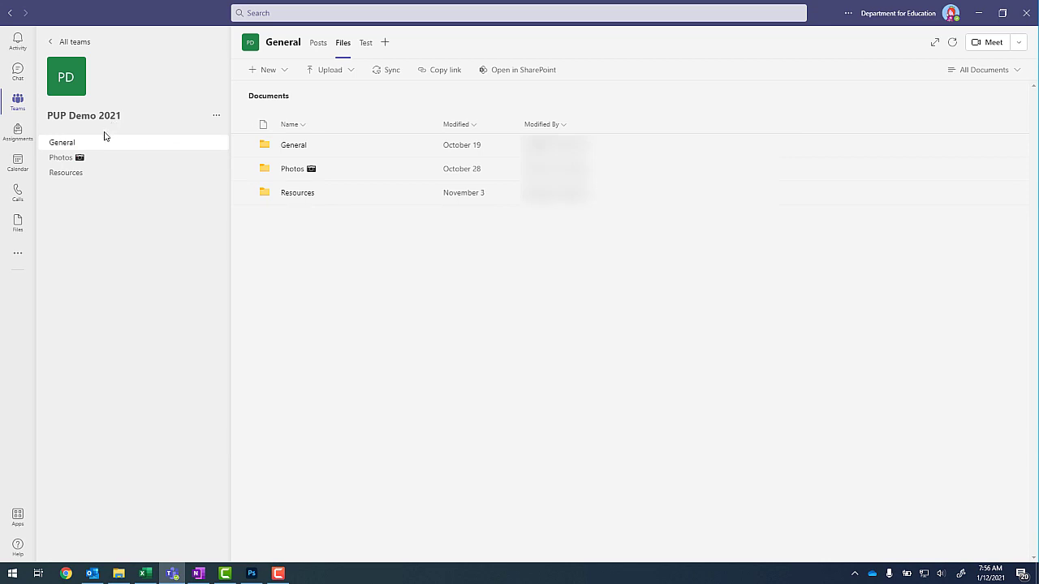
# Step: View the Files tab of PUP Demo 2021's Photos channel, showing the 2021 folder
pyautogui.click(60, 158)
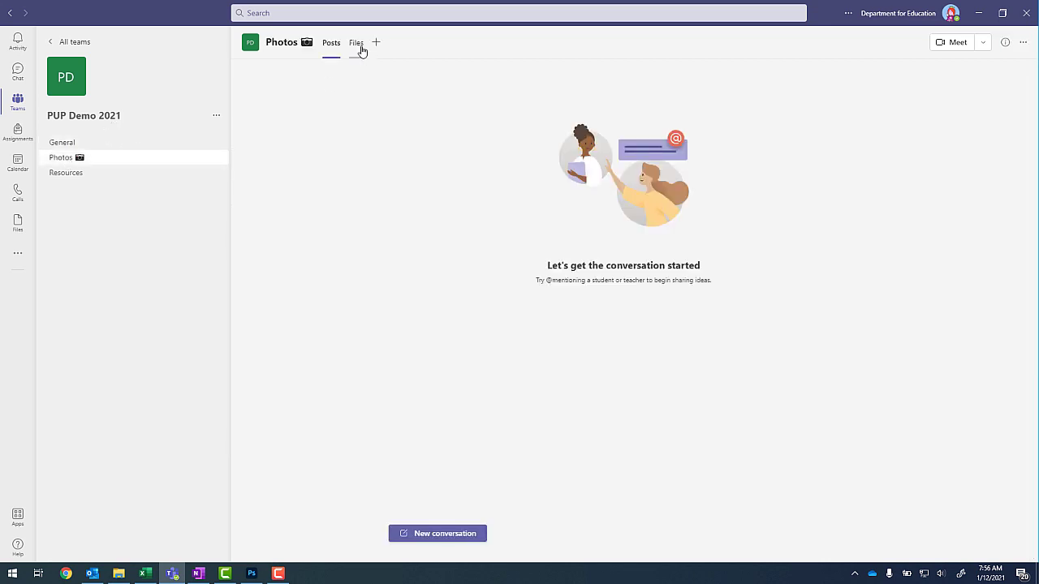
pyautogui.click(359, 42)
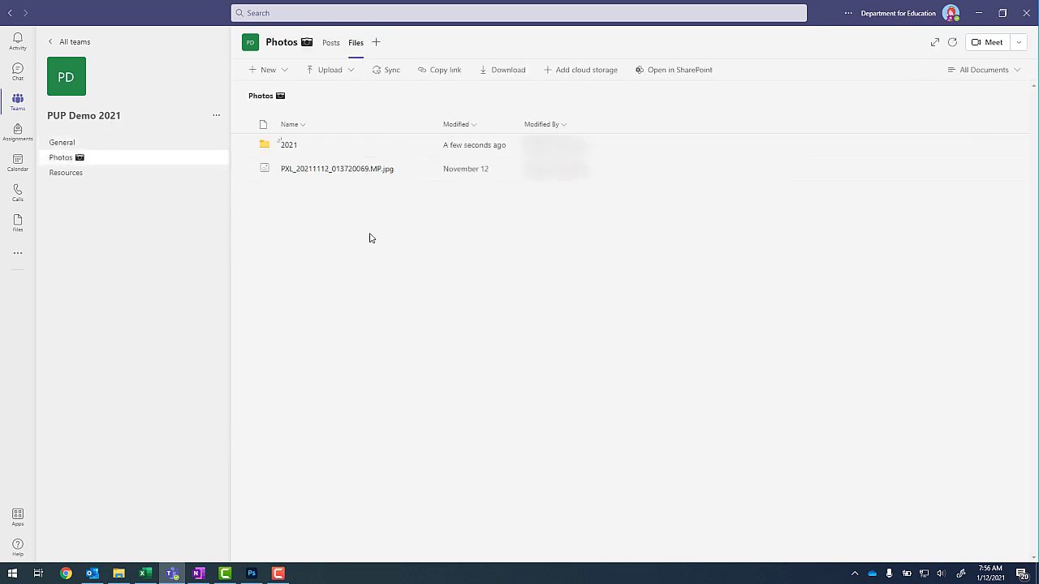